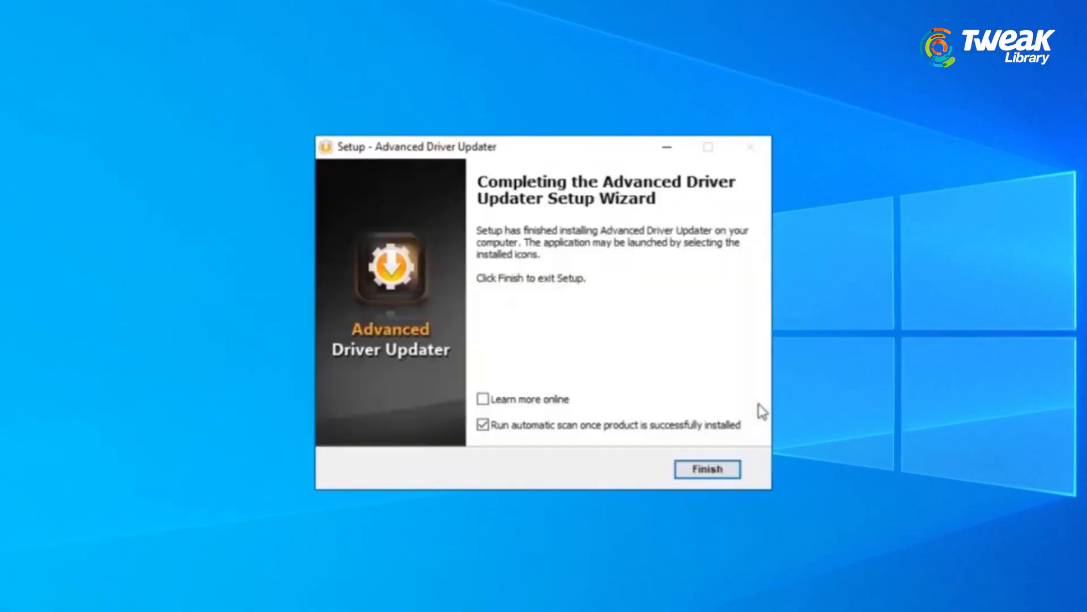
- Complete the setup wizard, launch Advanced Driver Updater and begin scanning for outdated drivers
{"action": "left_click", "coordinate": [707, 469]}
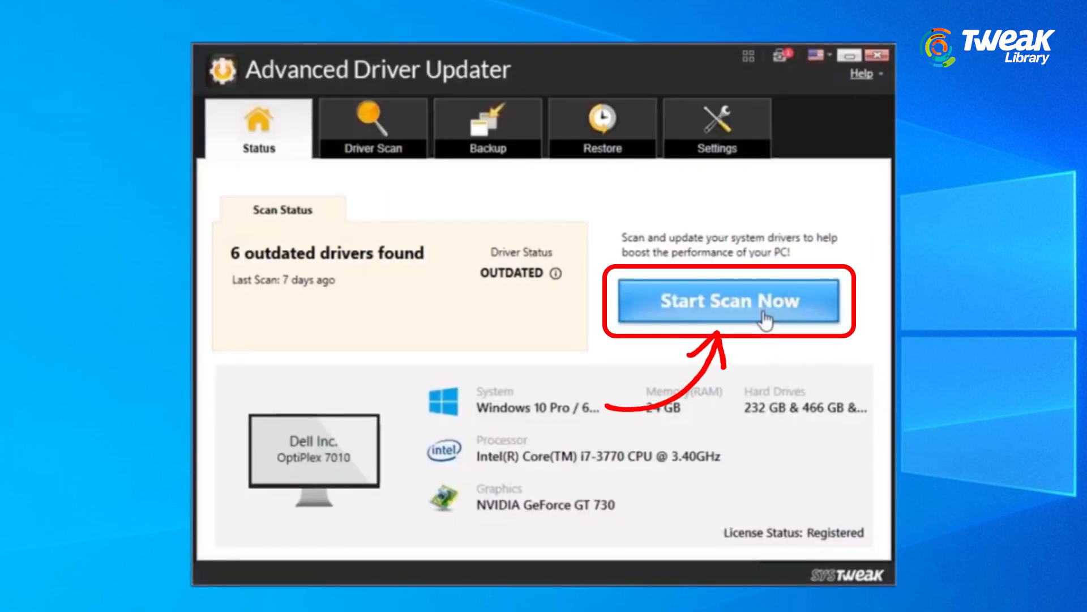
{"action": "left_click", "coordinate": [732, 300]}
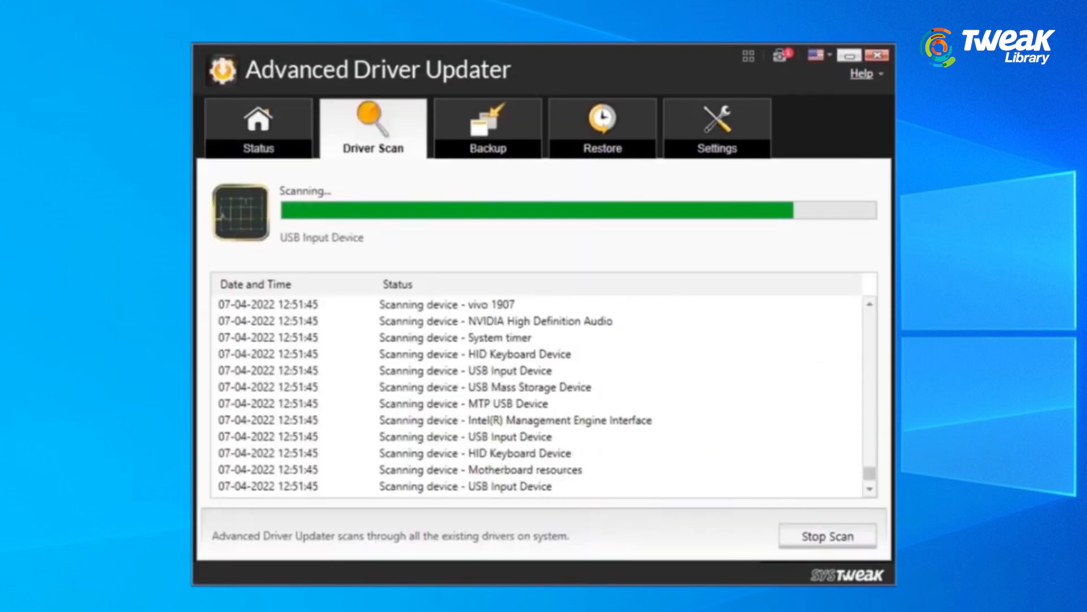